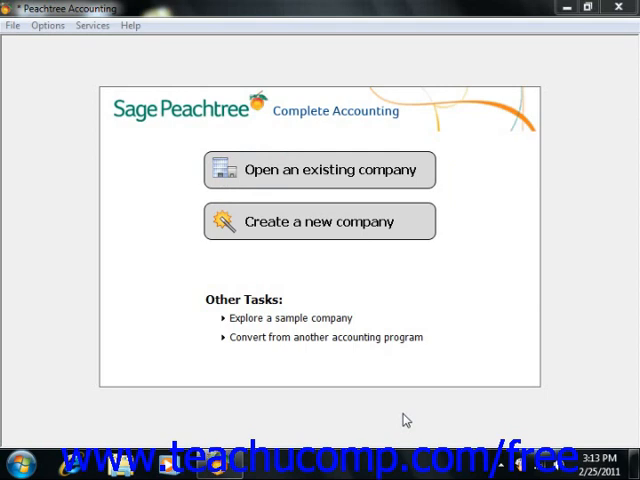
pyautogui.moveTo(330, 376)
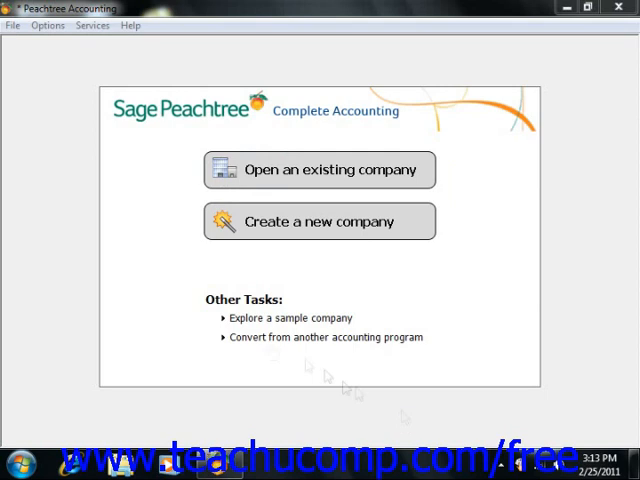
pyautogui.moveTo(8, 28)
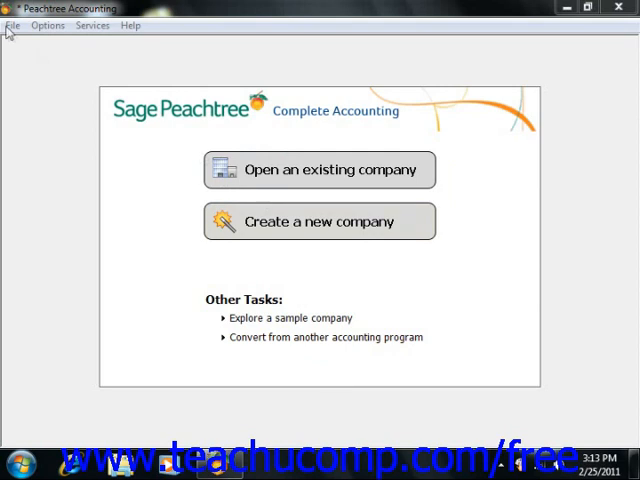
# Show the File menu's company commands on the start screen.
pyautogui.click(12, 24)
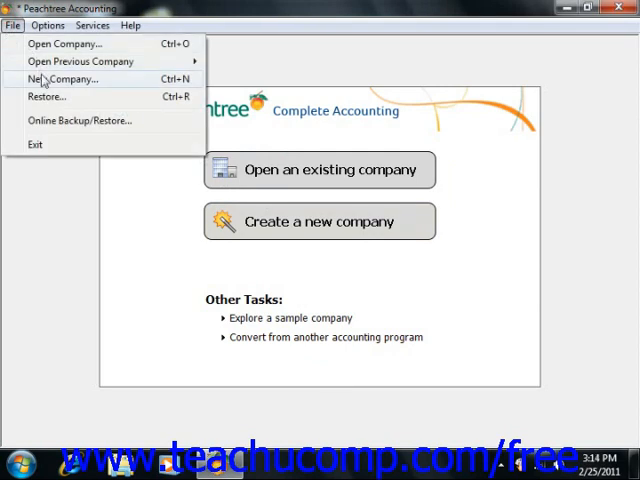
# Start the New Company Wizard and land on its introduction page.
pyautogui.click(60, 80)
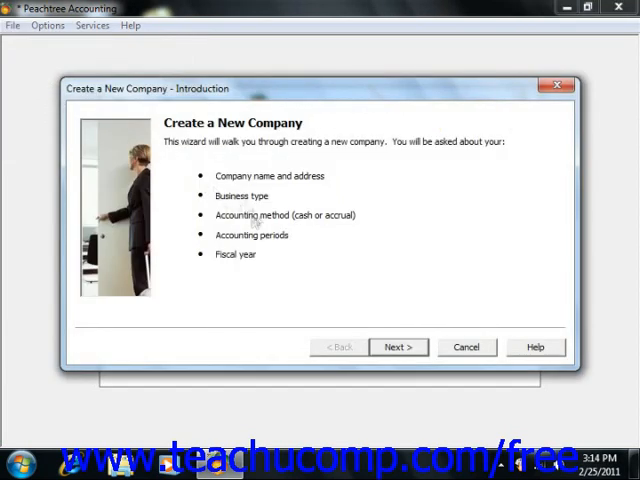
pyautogui.moveTo(228, 204)
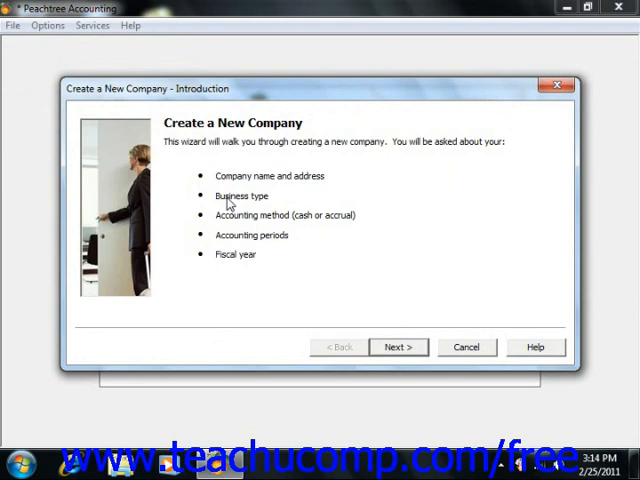
pyautogui.moveTo(376, 198)
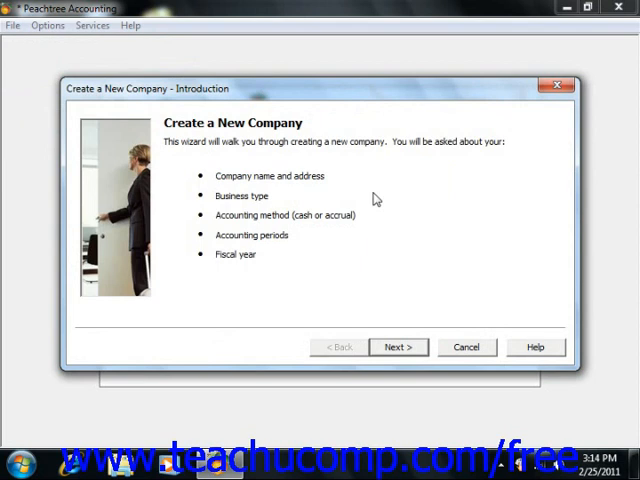
pyautogui.moveTo(456, 316)
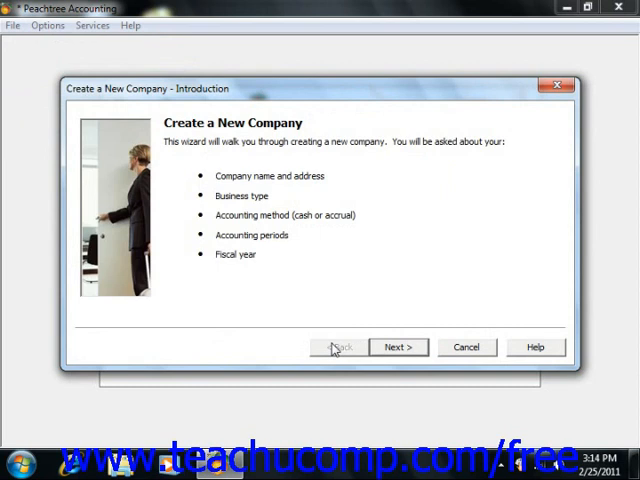
pyautogui.moveTo(536, 348)
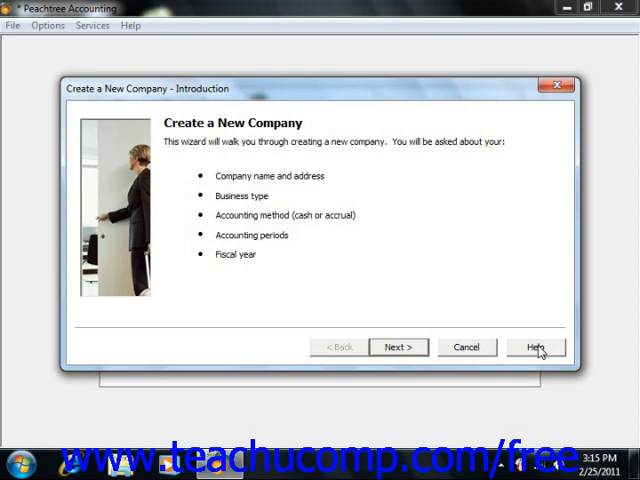
pyautogui.moveTo(450, 338)
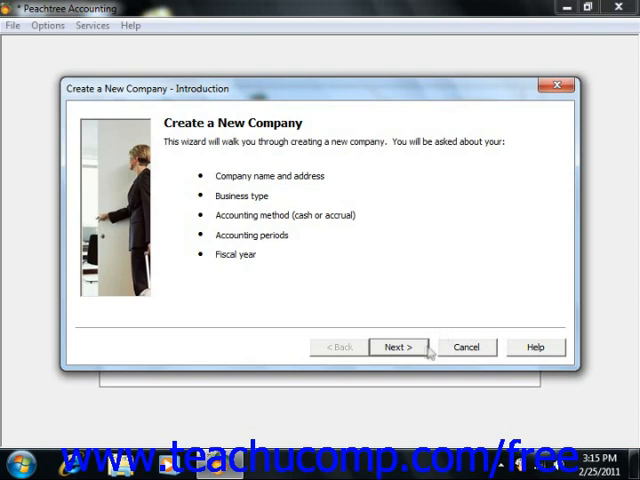
pyautogui.moveTo(200, 130)
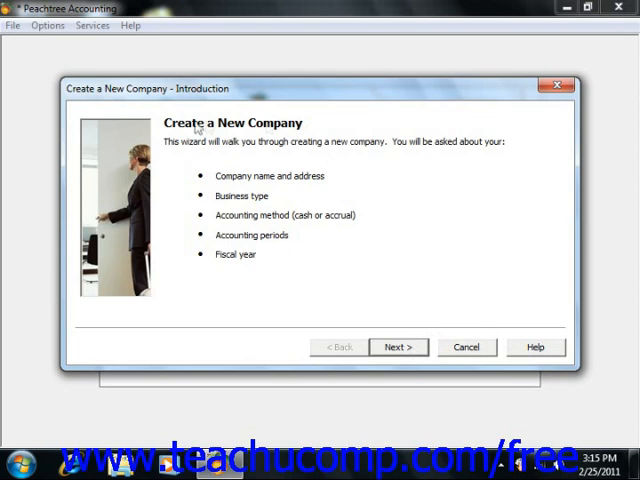
pyautogui.moveTo(396, 348)
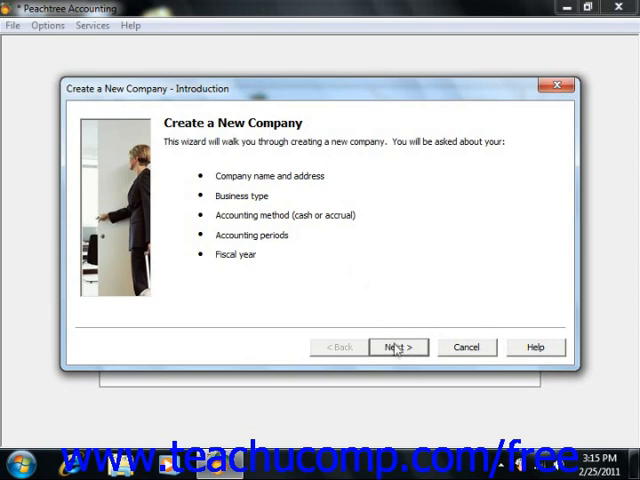
# Enter 'x' as the company name and continue to choosing how to create the company.
pyautogui.click(396, 348)
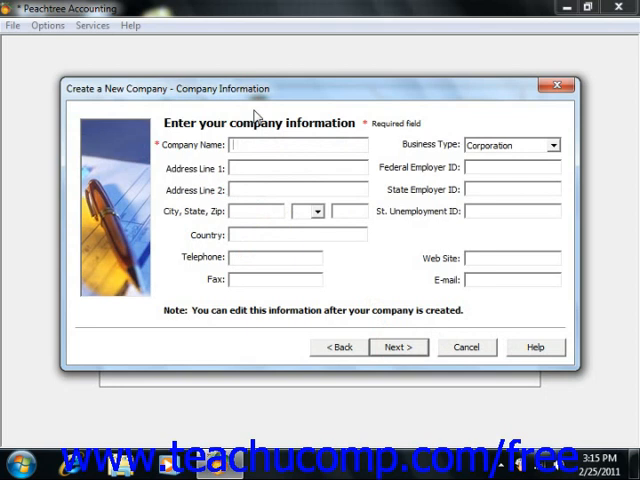
pyautogui.write('x')
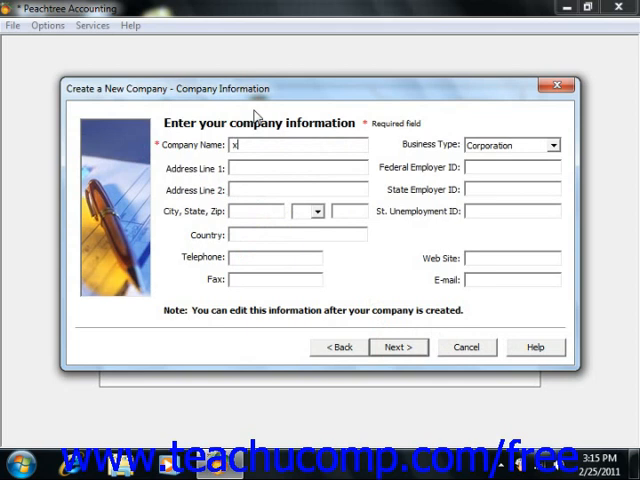
pyautogui.moveTo(372, 304)
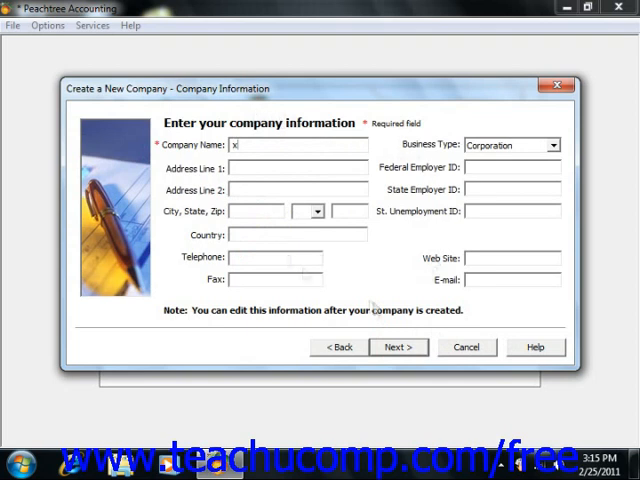
pyautogui.click(398, 348)
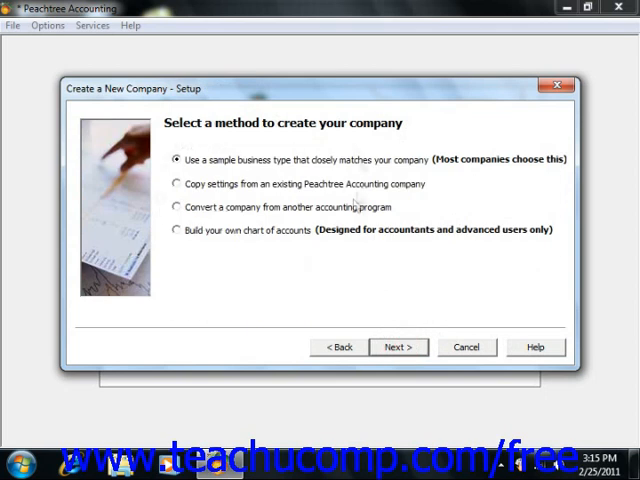
pyautogui.moveTo(264, 176)
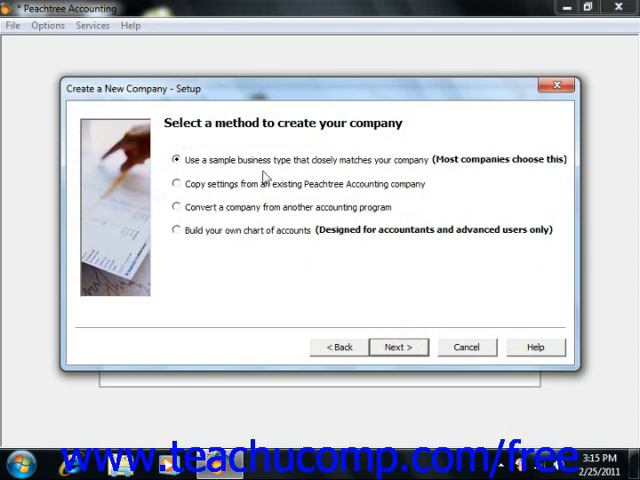
pyautogui.moveTo(390, 178)
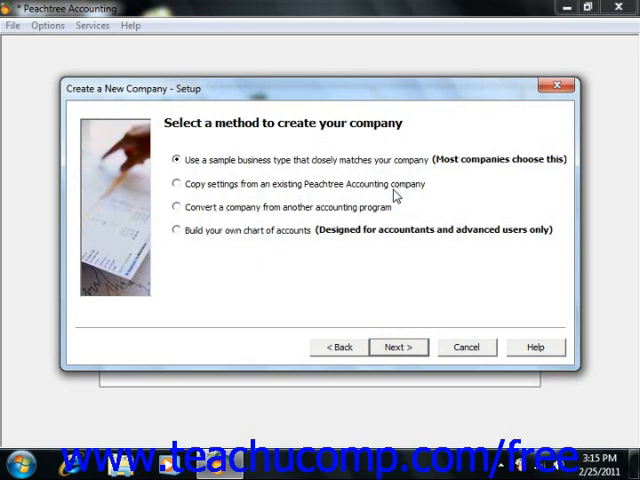
pyautogui.moveTo(382, 216)
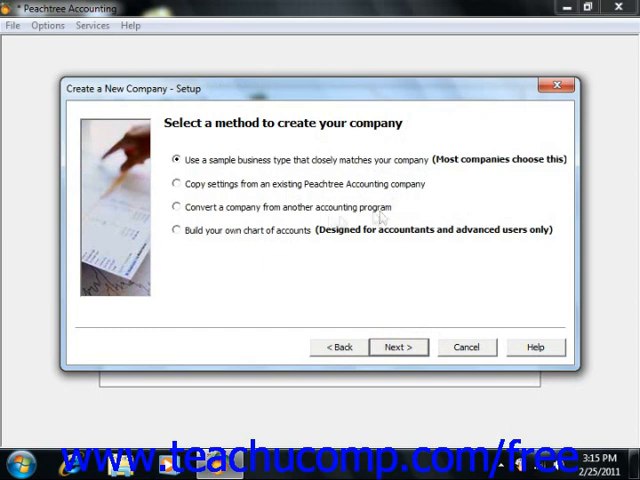
pyautogui.moveTo(304, 244)
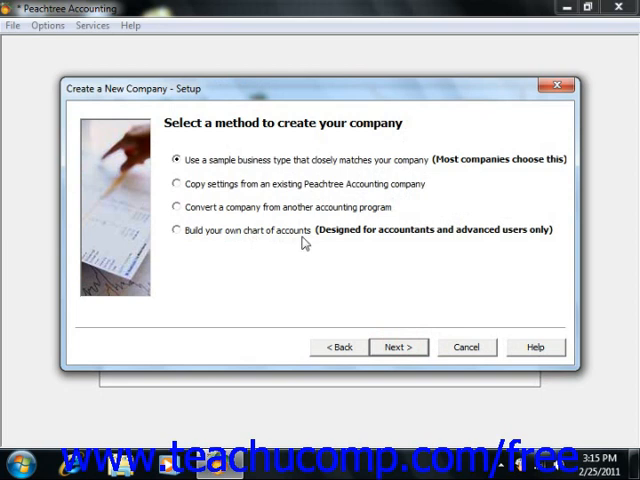
pyautogui.moveTo(260, 164)
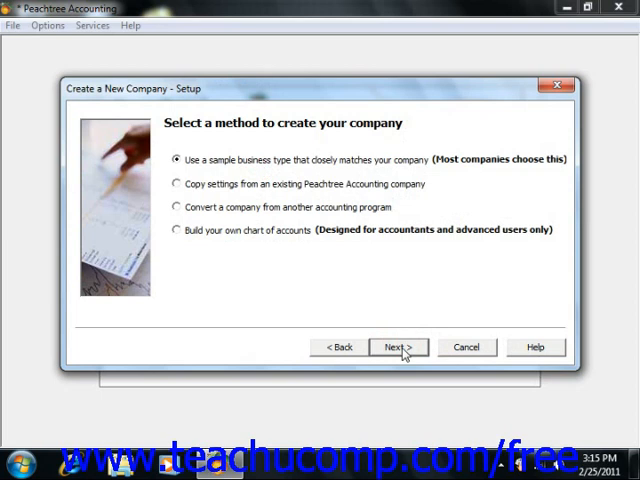
pyautogui.click(398, 348)
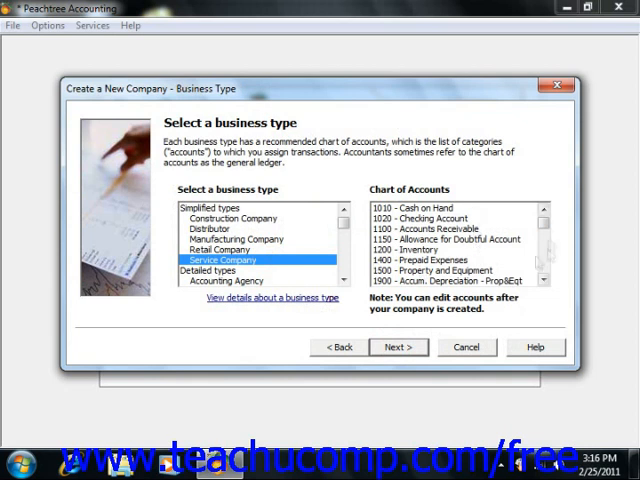
# Scroll through Service Company's sample chart of accounts.
pyautogui.scroll(-3)
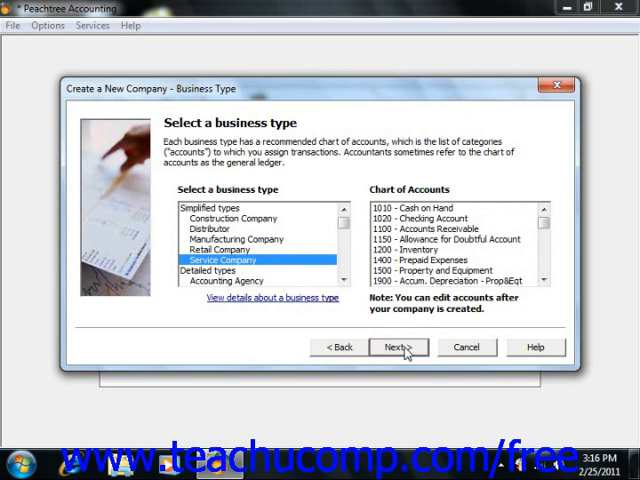
# Accept Service Company and Accrual accounting, reaching the posting method page with Real Time chosen.
pyautogui.click(398, 348)
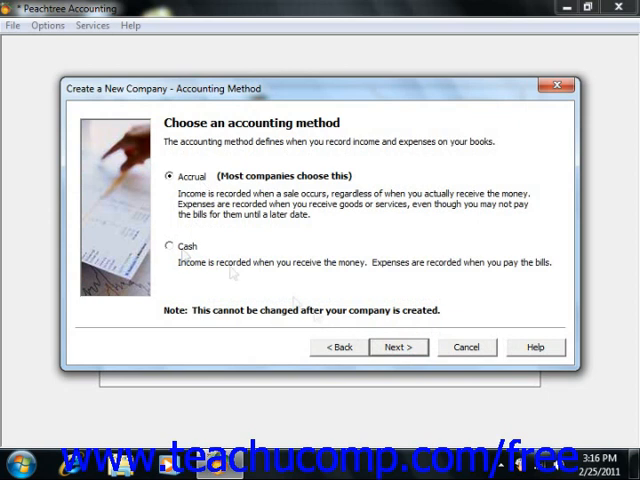
pyautogui.click(398, 348)
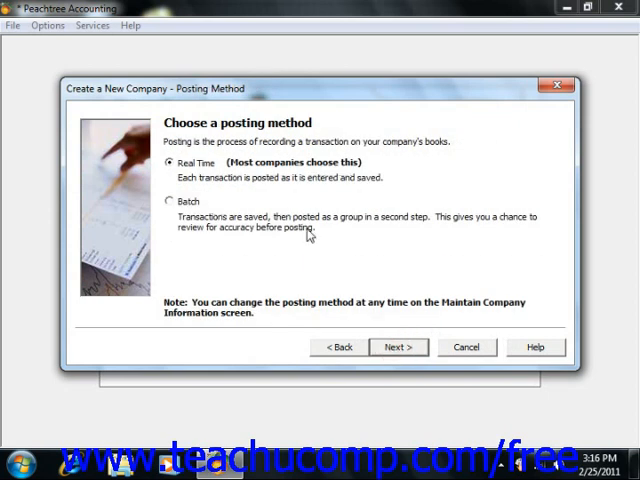
pyautogui.moveTo(284, 156)
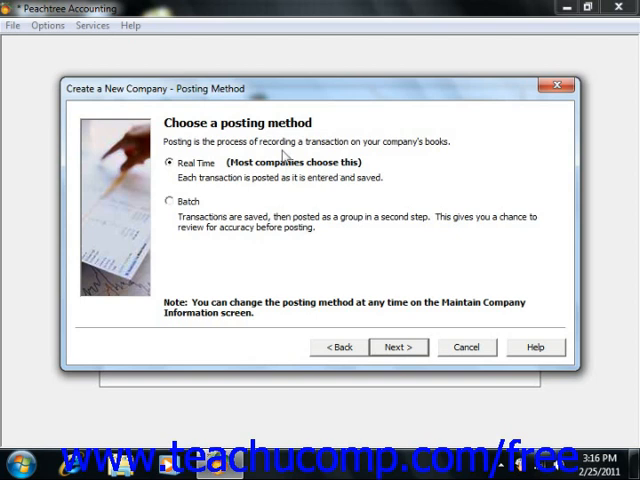
pyautogui.moveTo(422, 156)
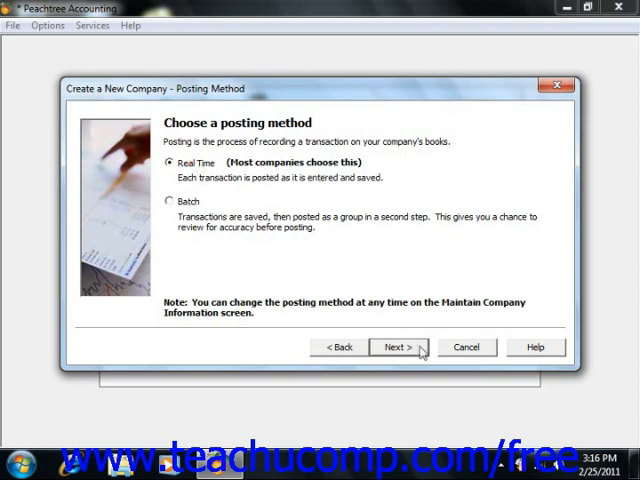
# Accept Real Time posting and 12 monthly periods, reaching the fiscal year start page set to January 2011.
pyautogui.click(398, 348)
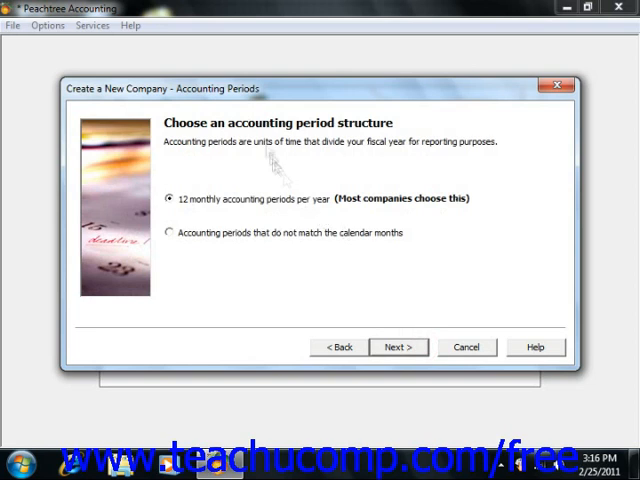
pyautogui.moveTo(268, 148)
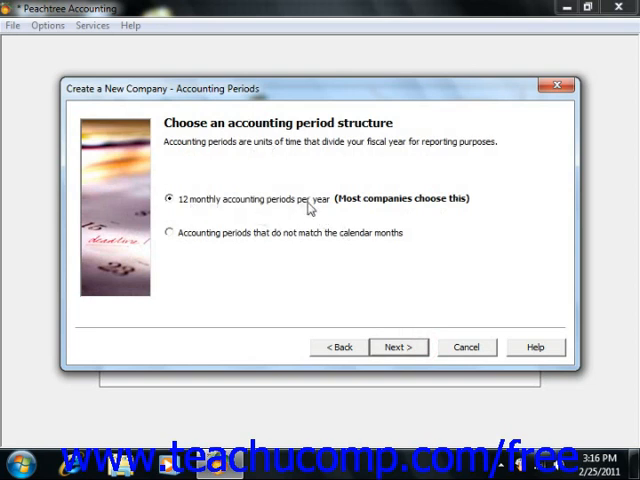
pyautogui.moveTo(240, 250)
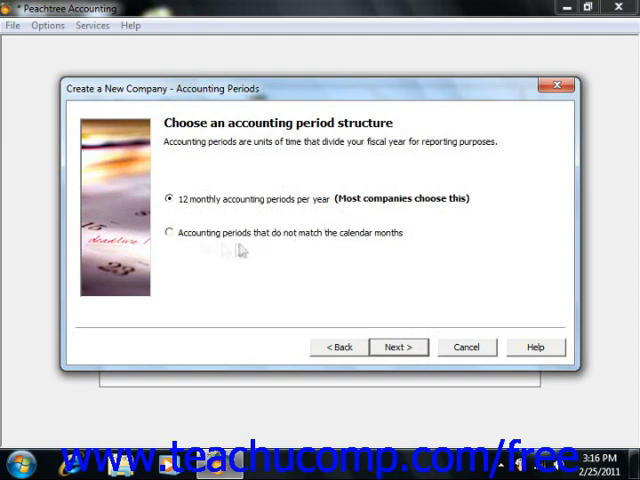
pyautogui.moveTo(350, 246)
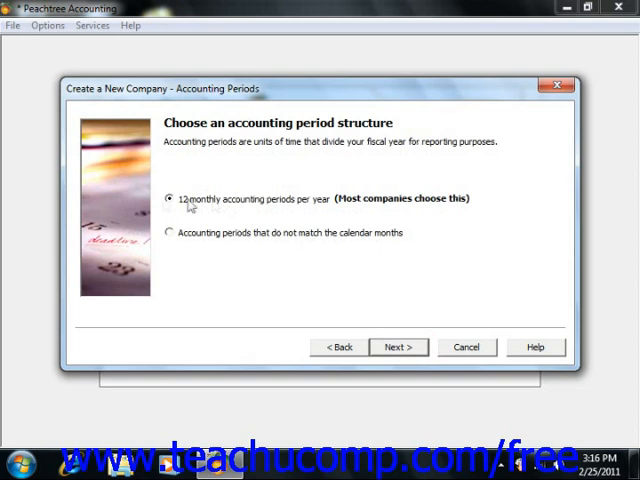
pyautogui.click(398, 348)
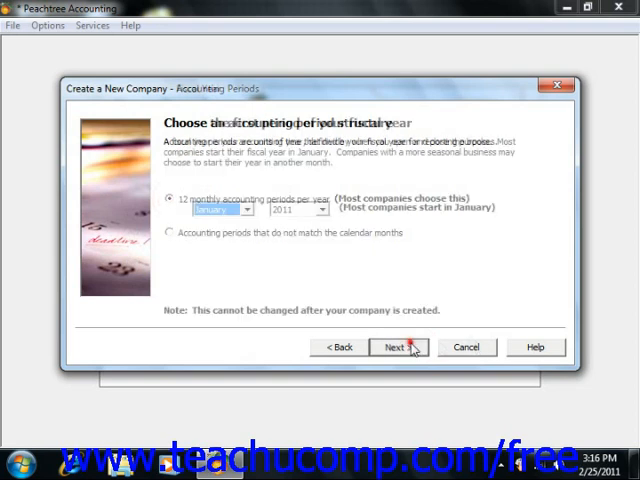
pyautogui.click(398, 348)
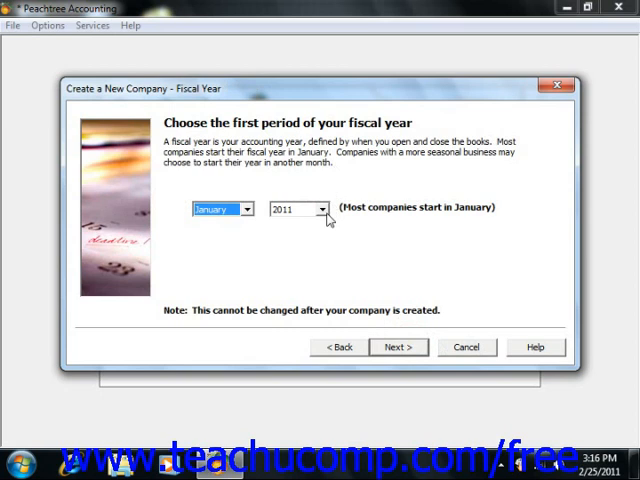
# Accept a January 2011 fiscal year start and finish the wizard so Peachtree creates the company data files.
pyautogui.click(398, 348)
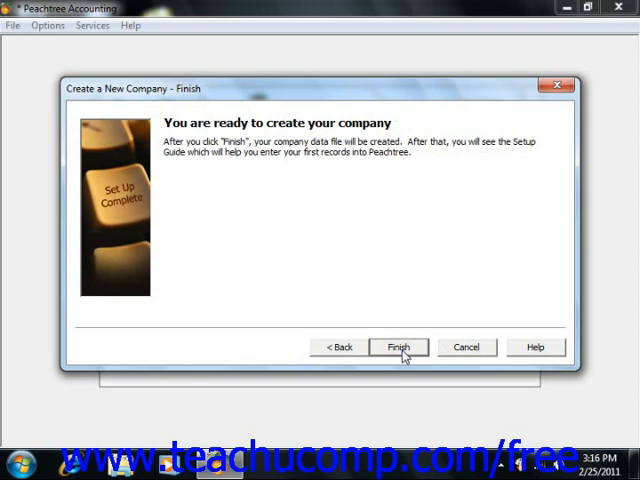
pyautogui.click(398, 348)
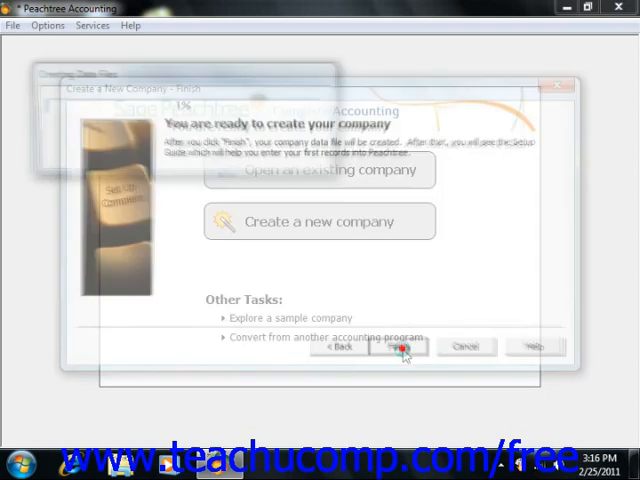
pyautogui.click(398, 346)
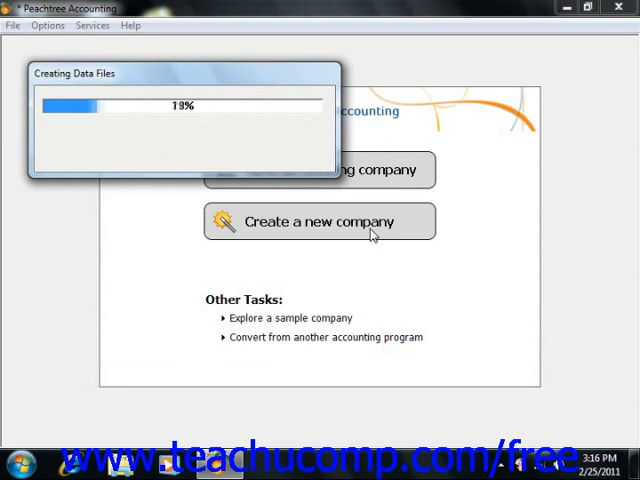